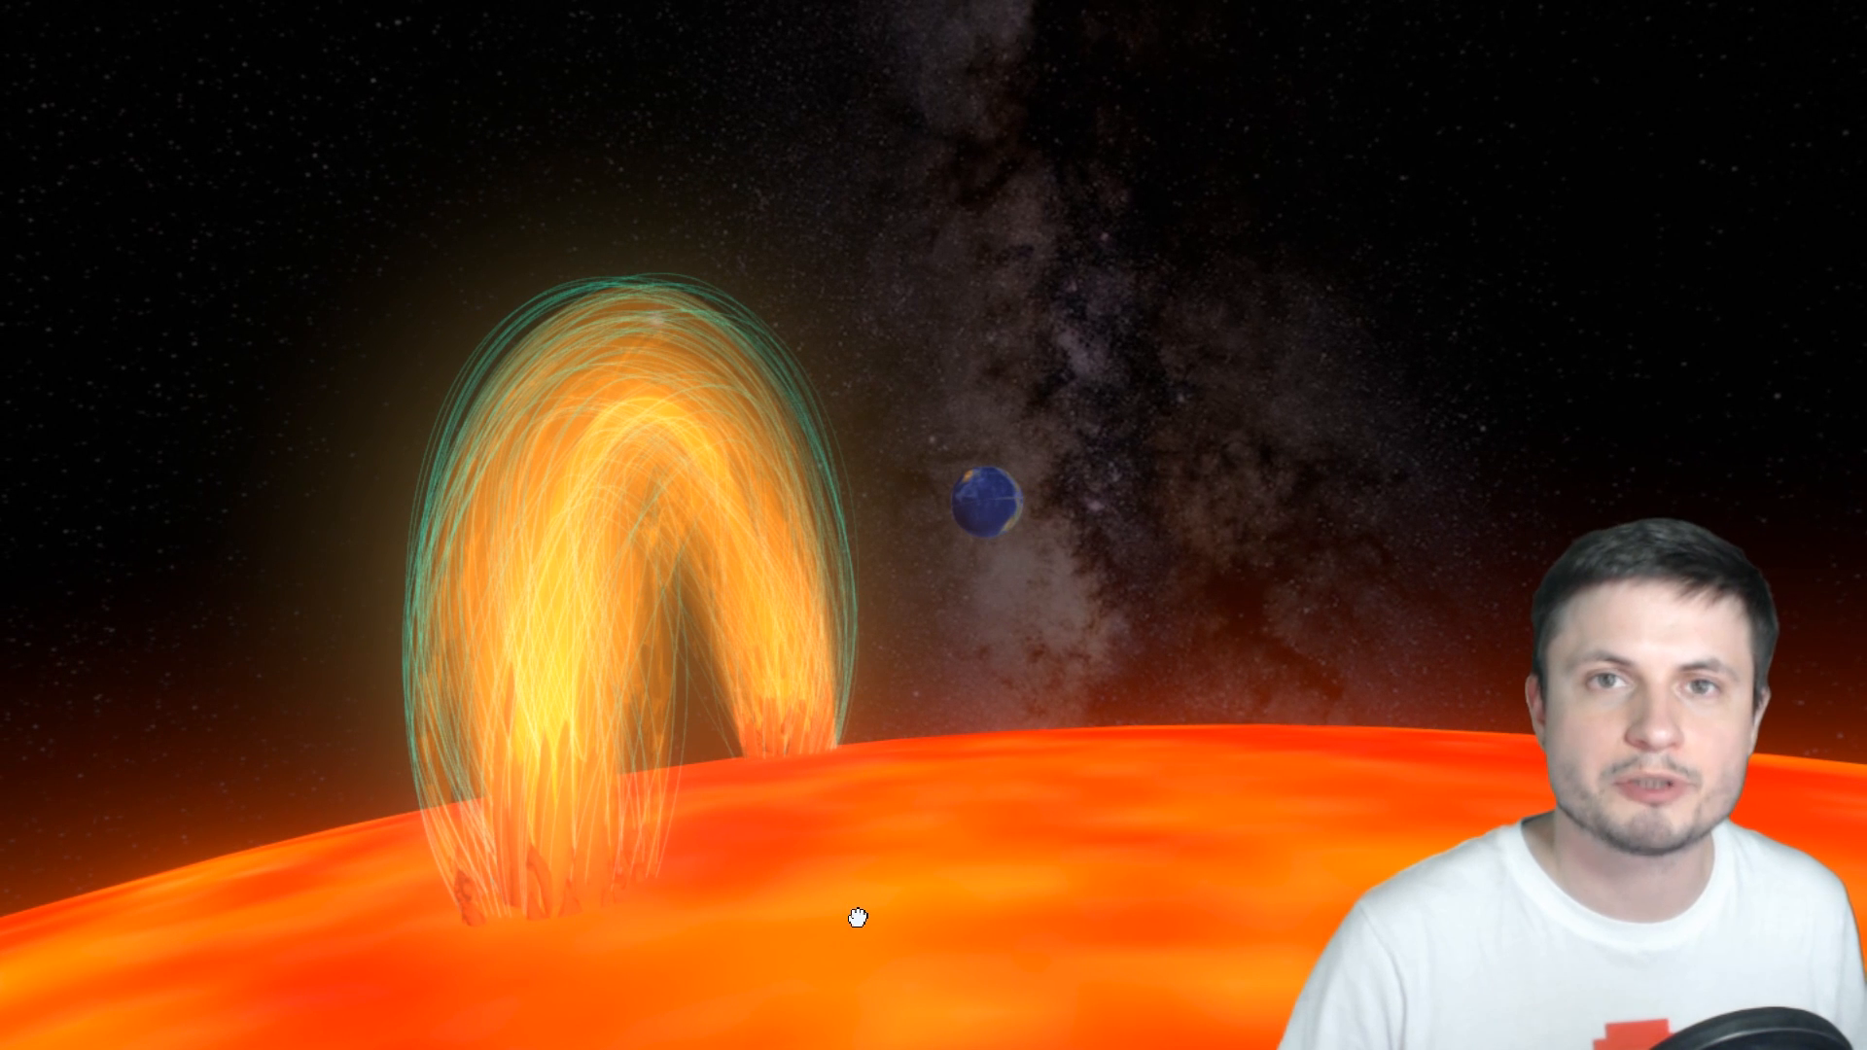
mouse_move(513, 926)
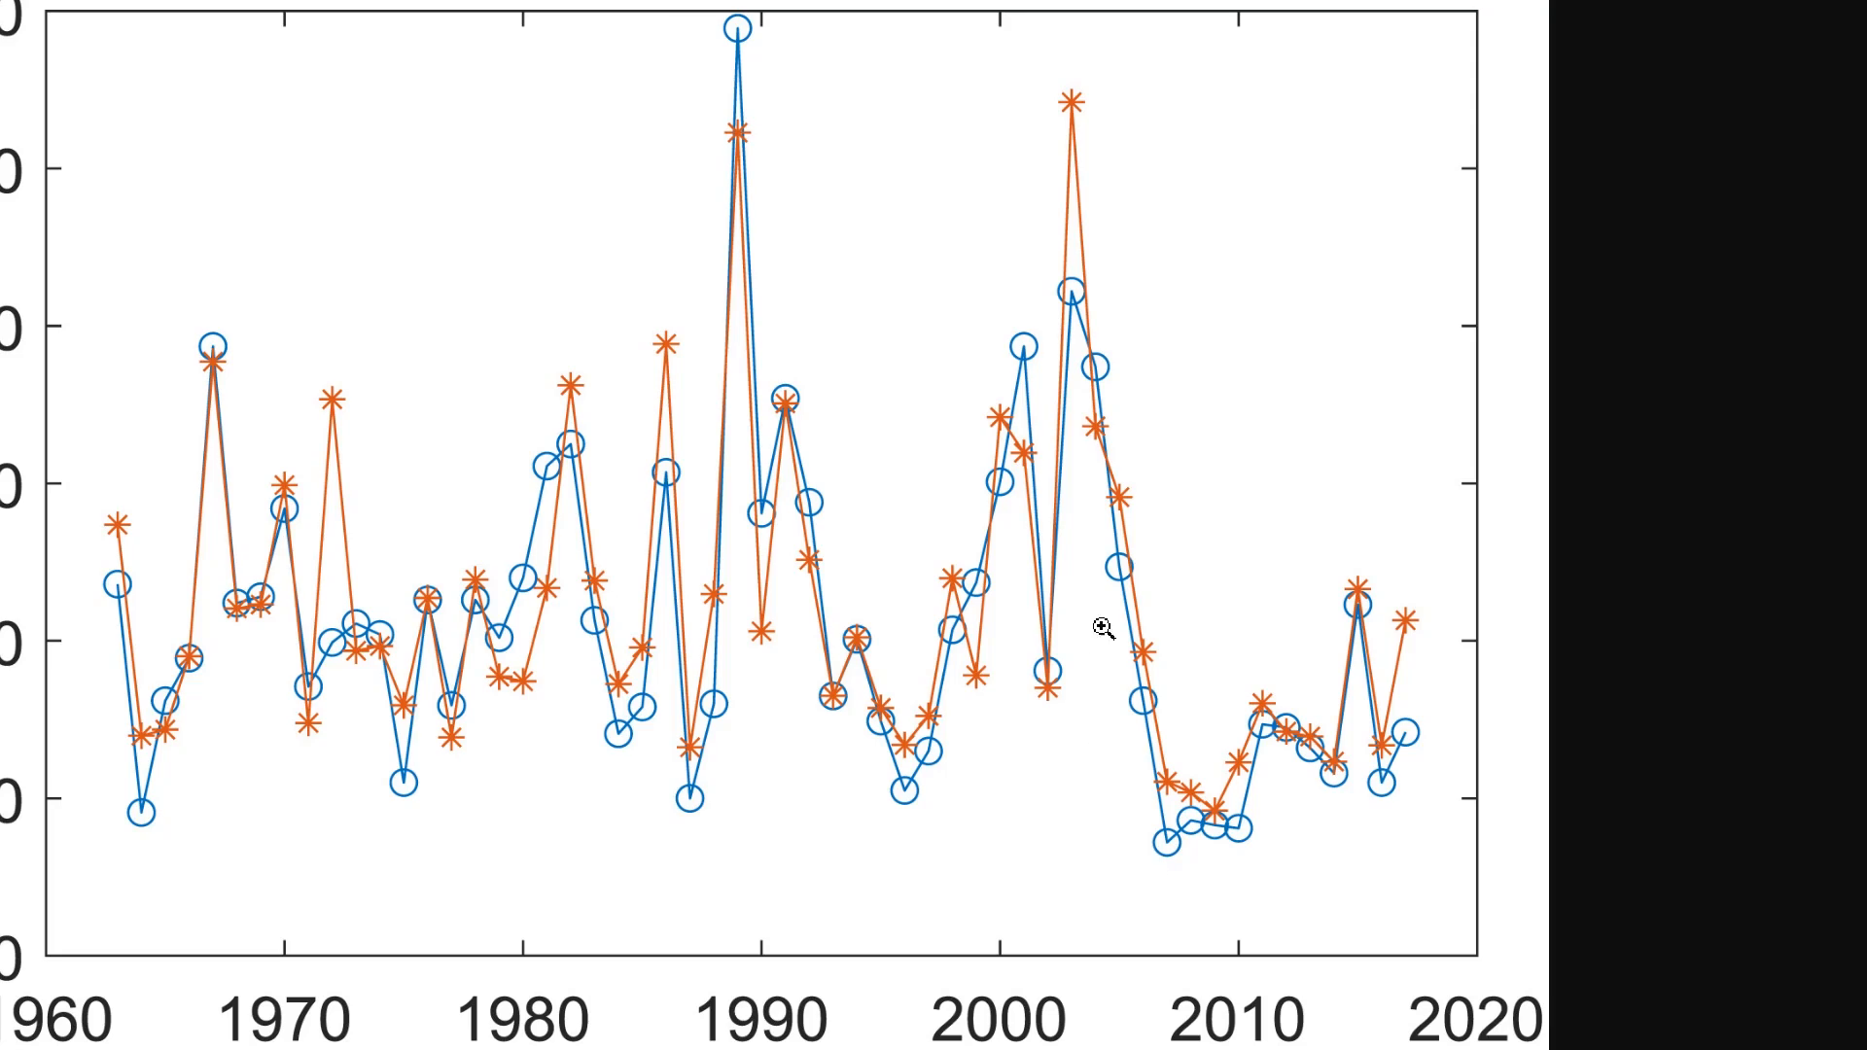
mouse_move(1140, 914)
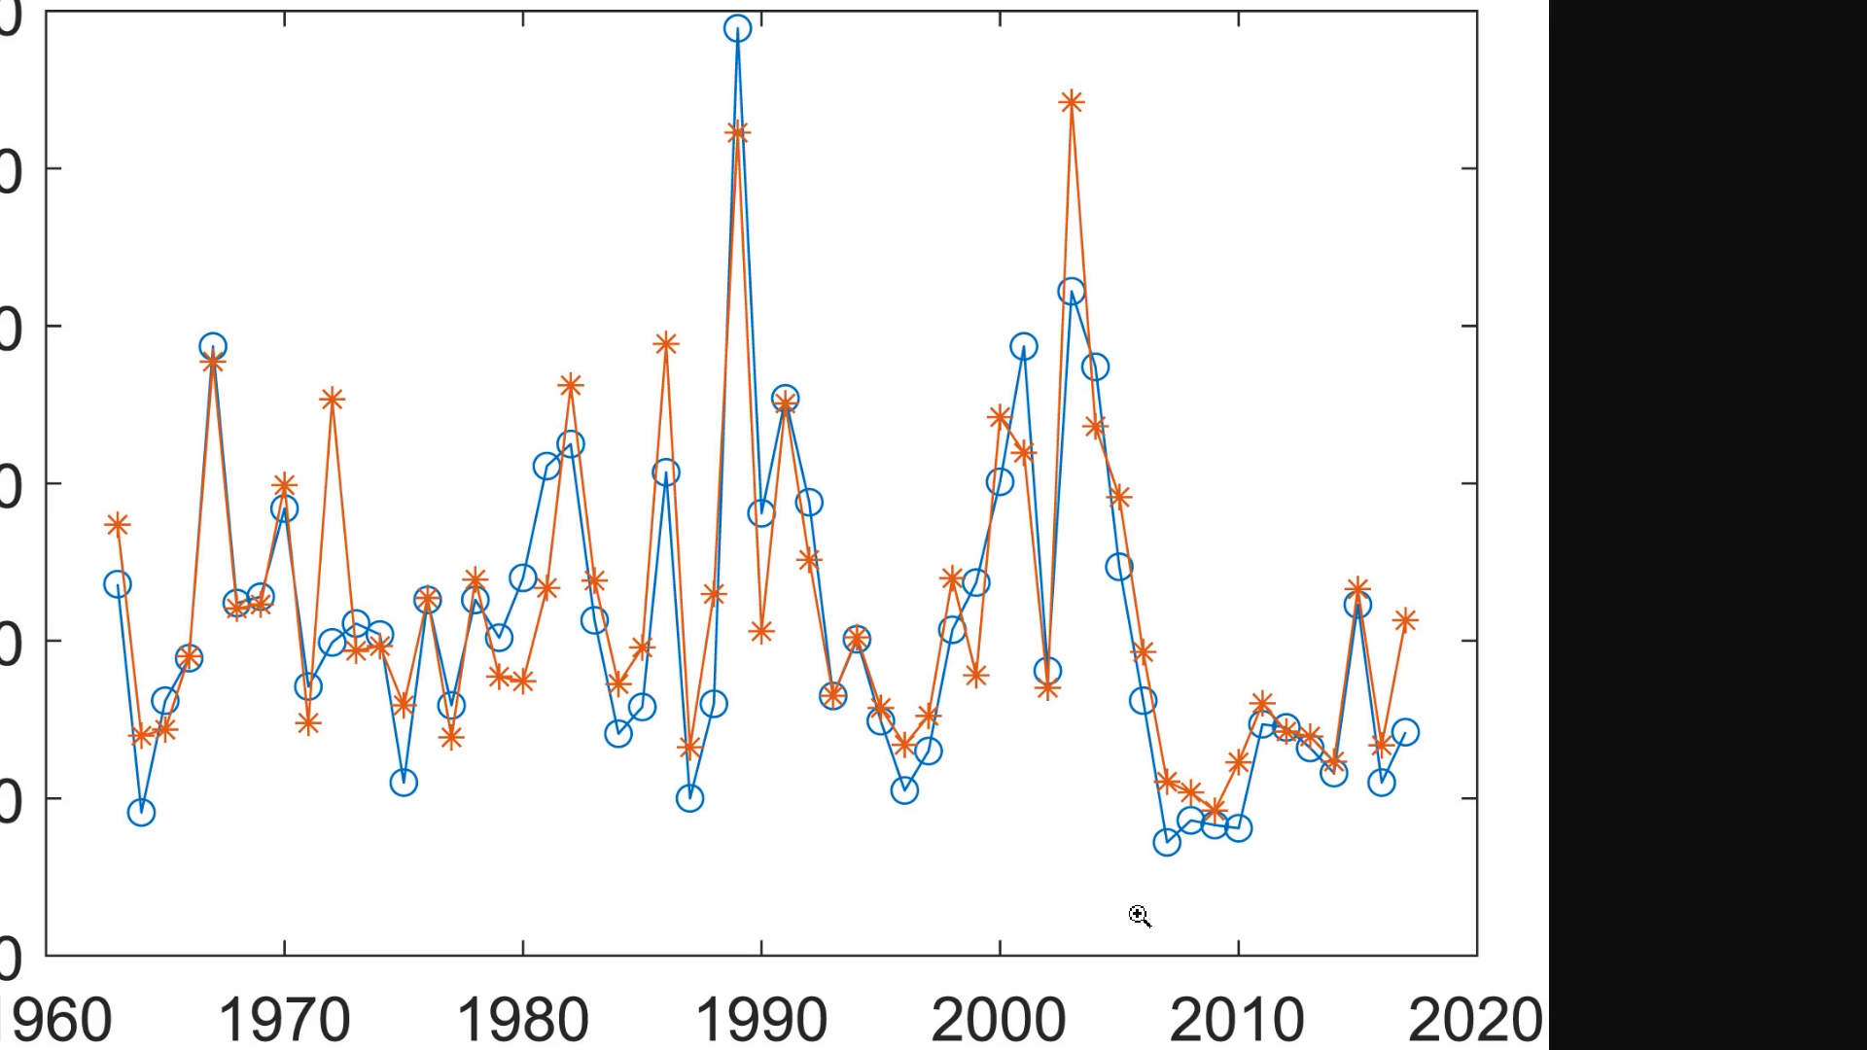
mouse_move(1354, 889)
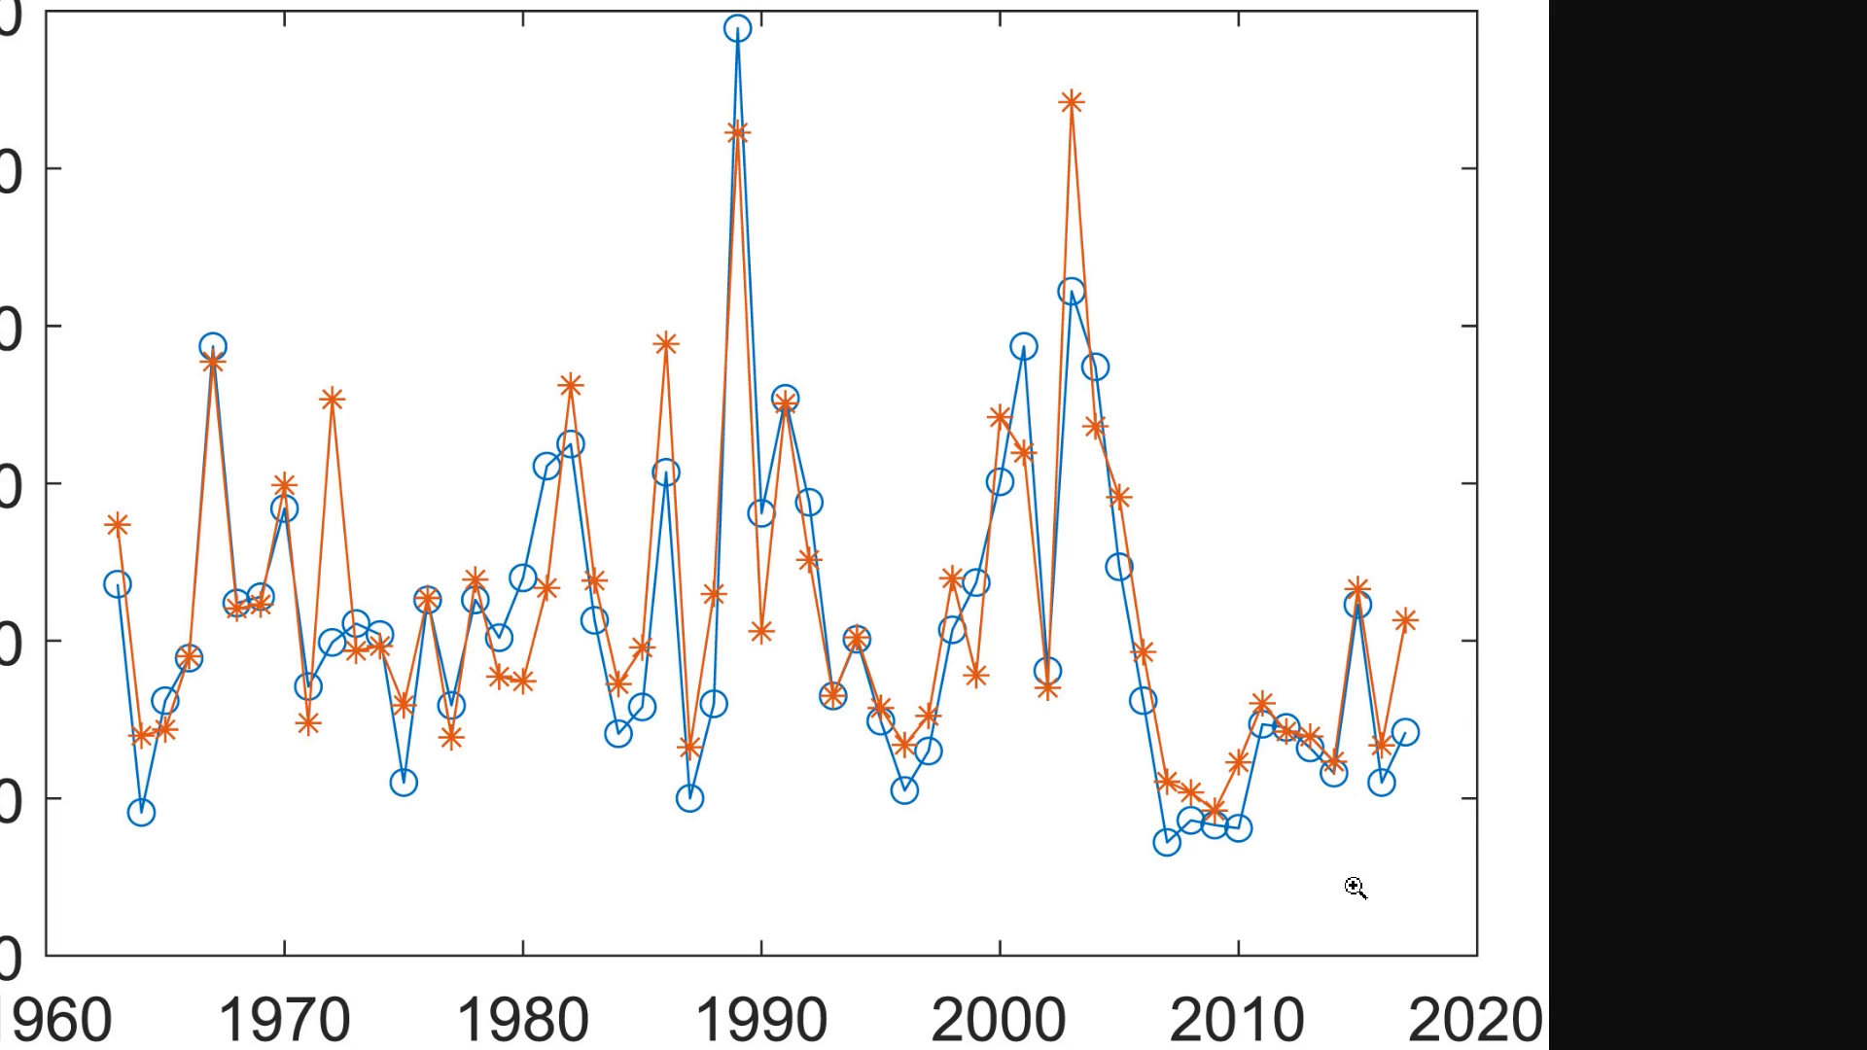
mouse_move(1181, 908)
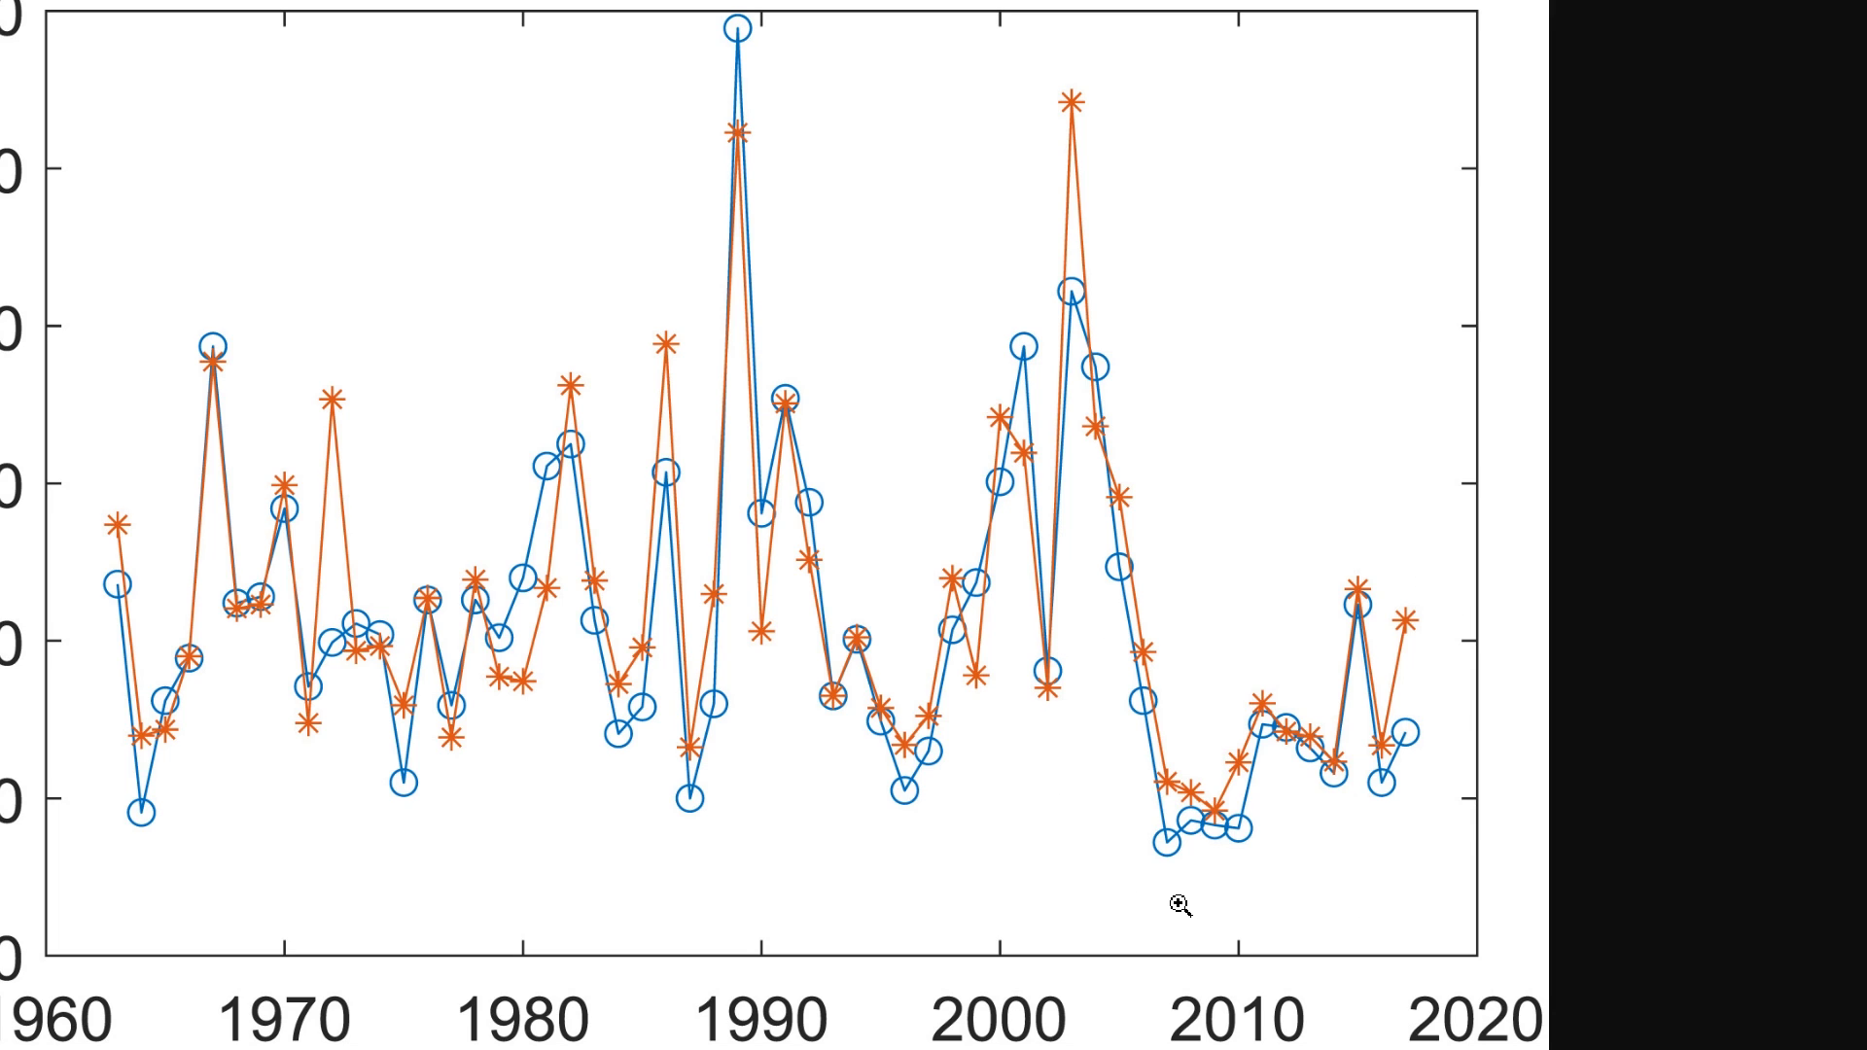